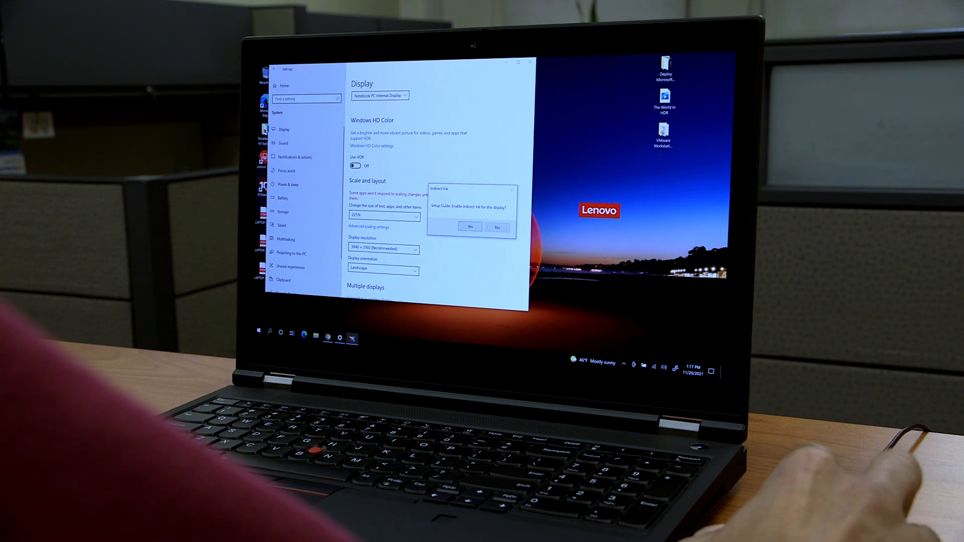
# Answer the Indirect Ink setup prompt for the display.
pyautogui.click(497, 227)
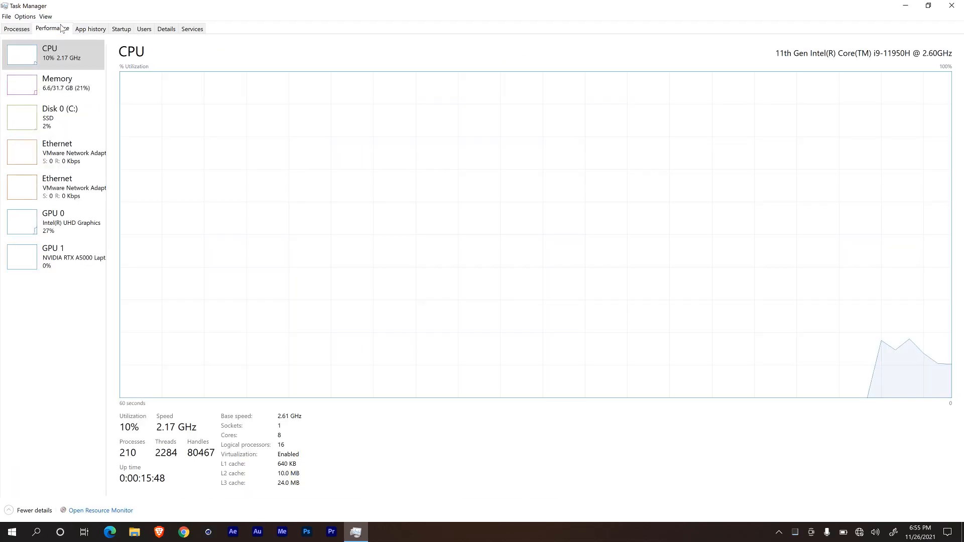
# Switch the CPU graph to one chart per logical processor (16 graphs).
pyautogui.rightClick(318, 133)
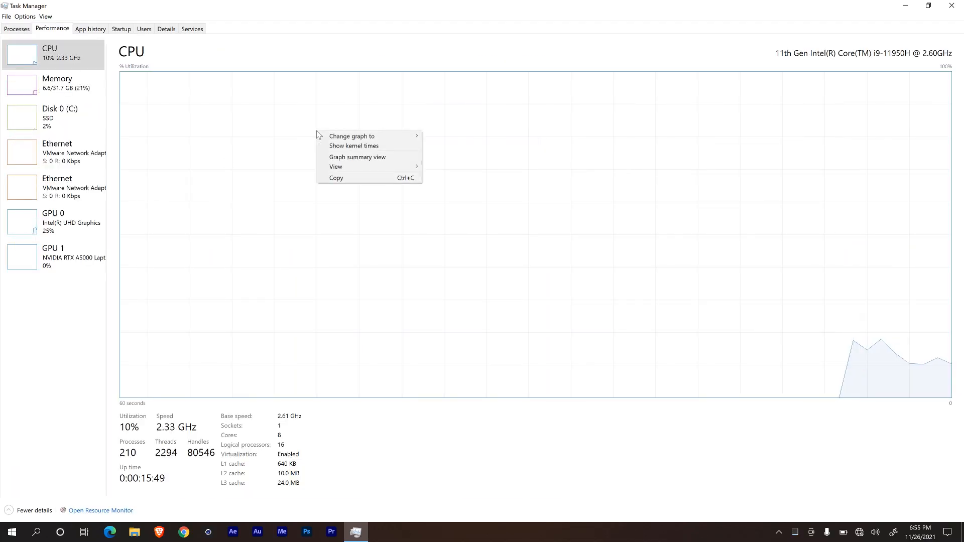
pyautogui.moveTo(352, 135)
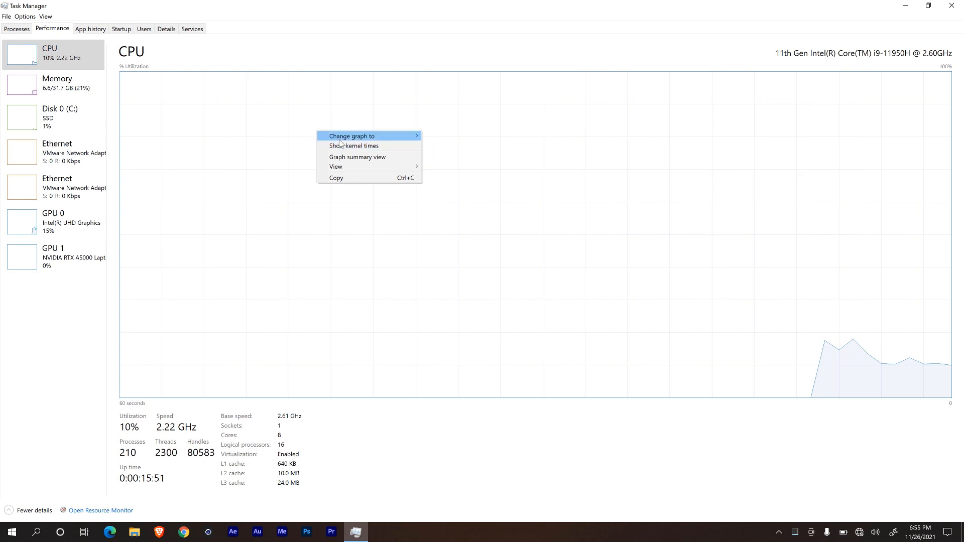
pyautogui.click(456, 147)
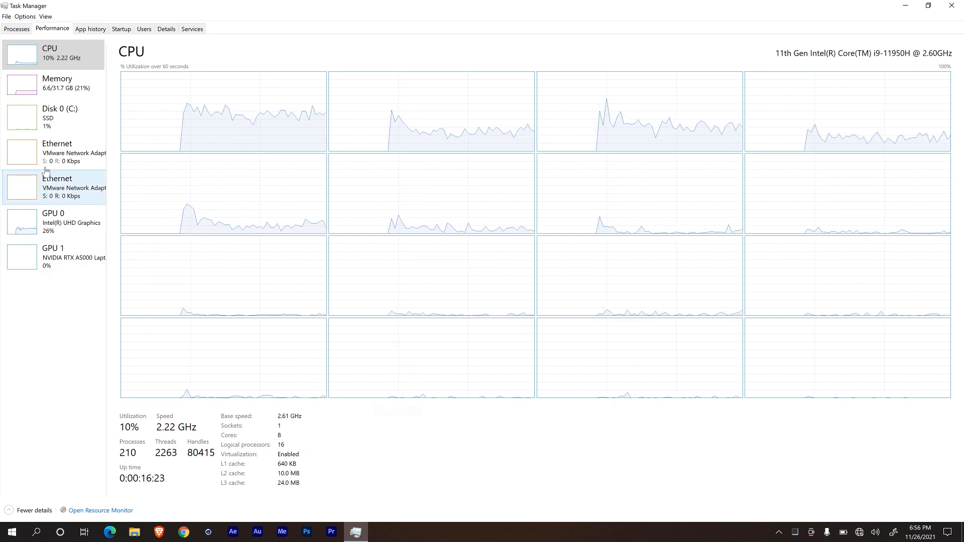
# Review Memory, Disk 0 (C:), Intel UHD Graphics and NVIDIA RTX A5000 performance pages.
pyautogui.click(56, 83)
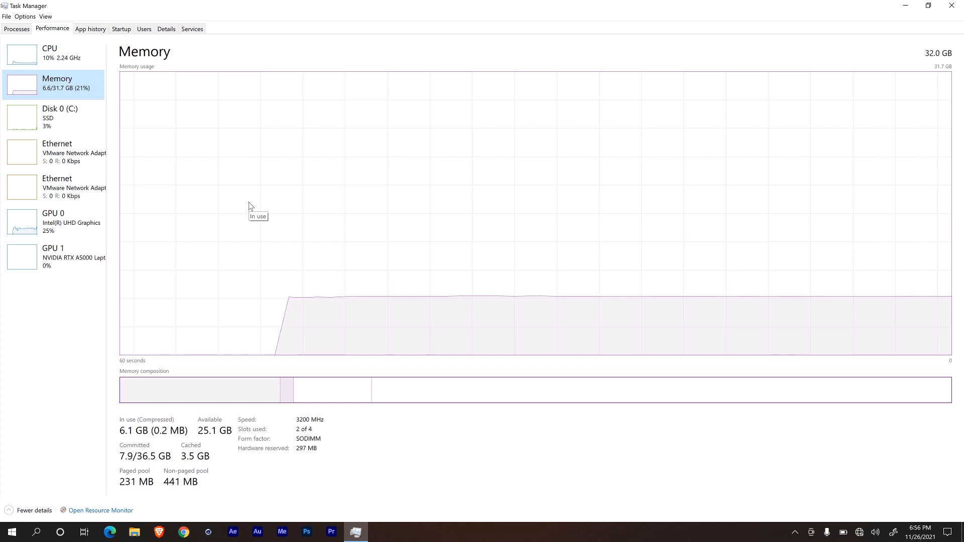
pyautogui.click(58, 116)
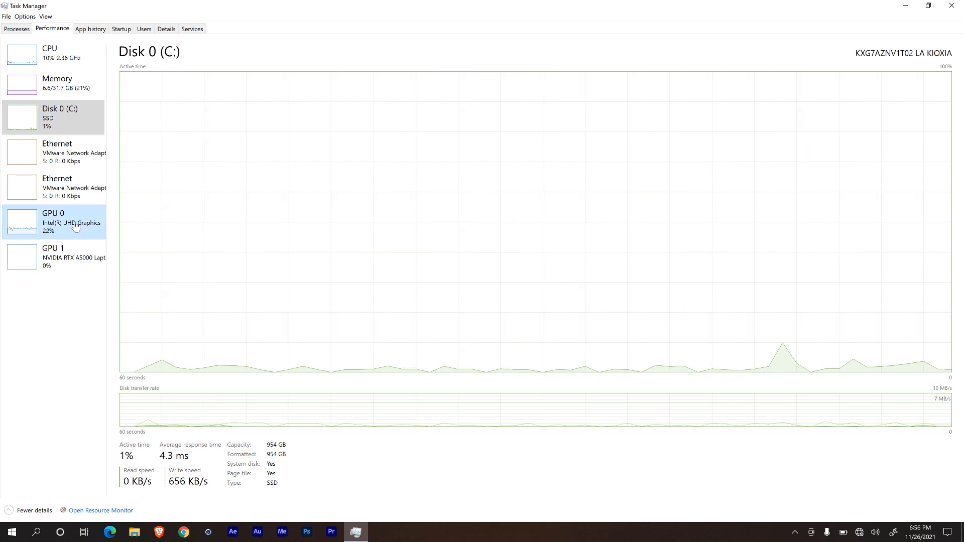
pyautogui.click(53, 221)
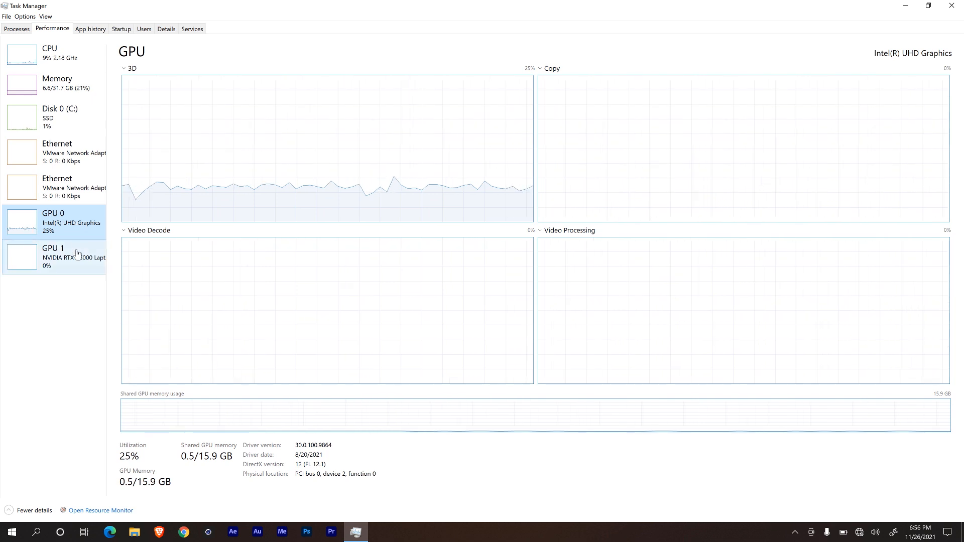
pyautogui.click(54, 255)
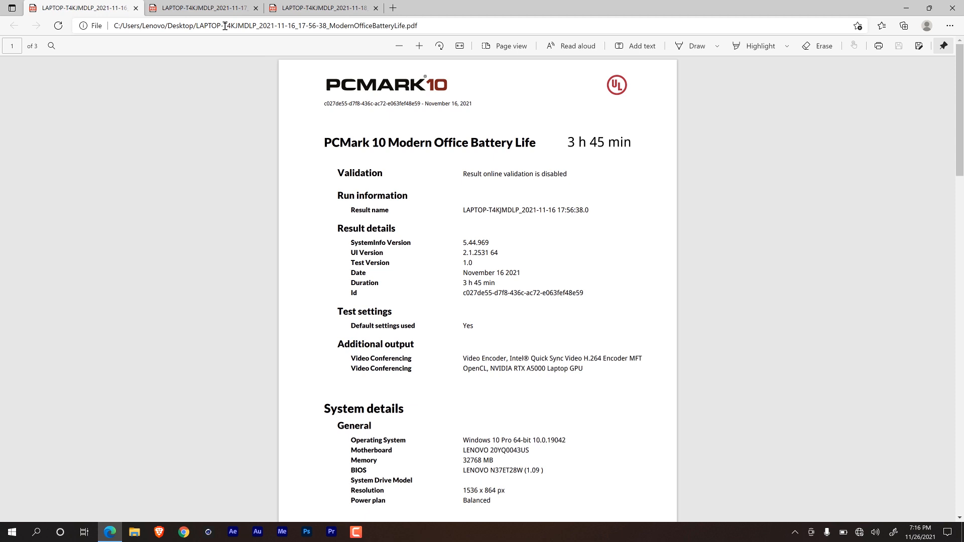
# View the Video Battery Life report (6 h 23 min) and the third battery report.
pyautogui.click(200, 7)
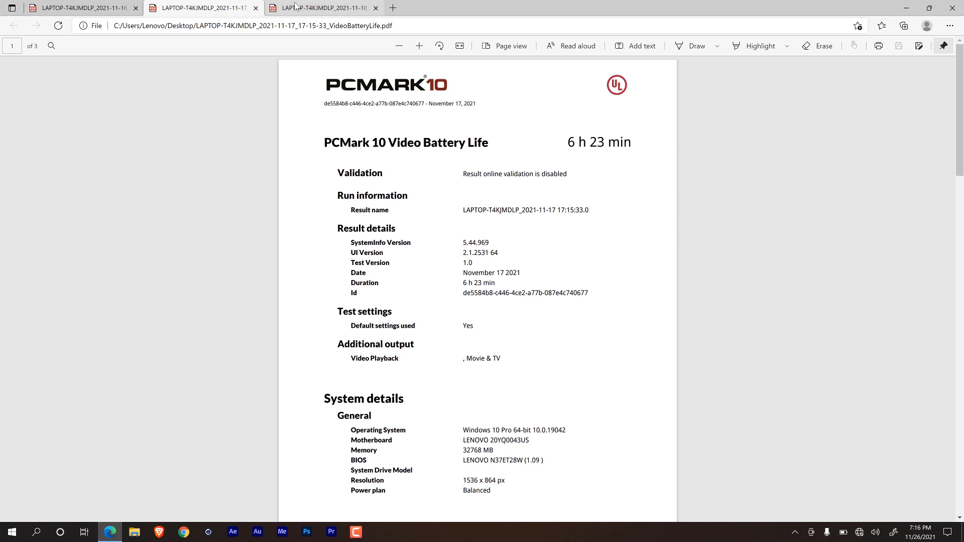
pyautogui.click(320, 8)
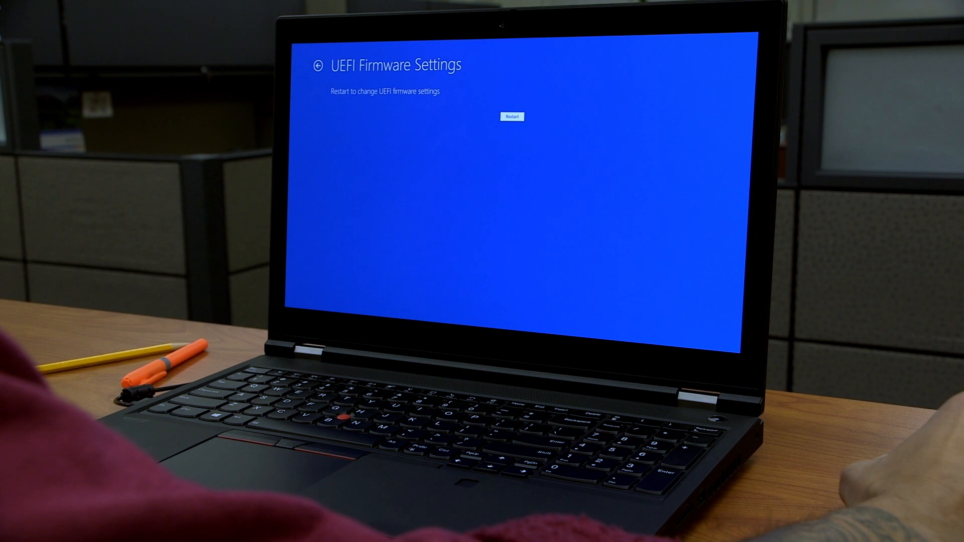
# Restart the laptop into its UEFI firmware settings.
pyautogui.click(511, 117)
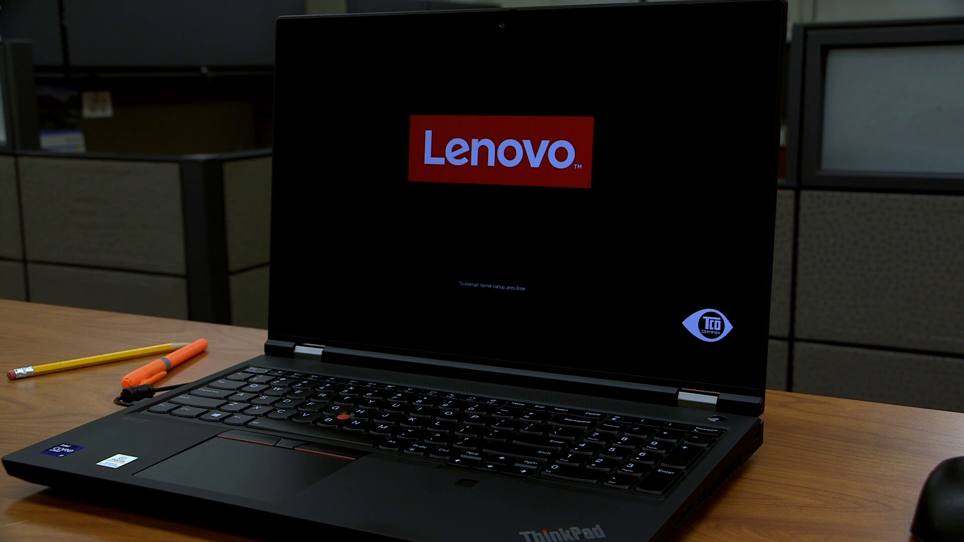
# Enter BIOS Setup, reach Config > Display and list the Graphics Device choices (Hybrid/Discrete).
pyautogui.press('enter')
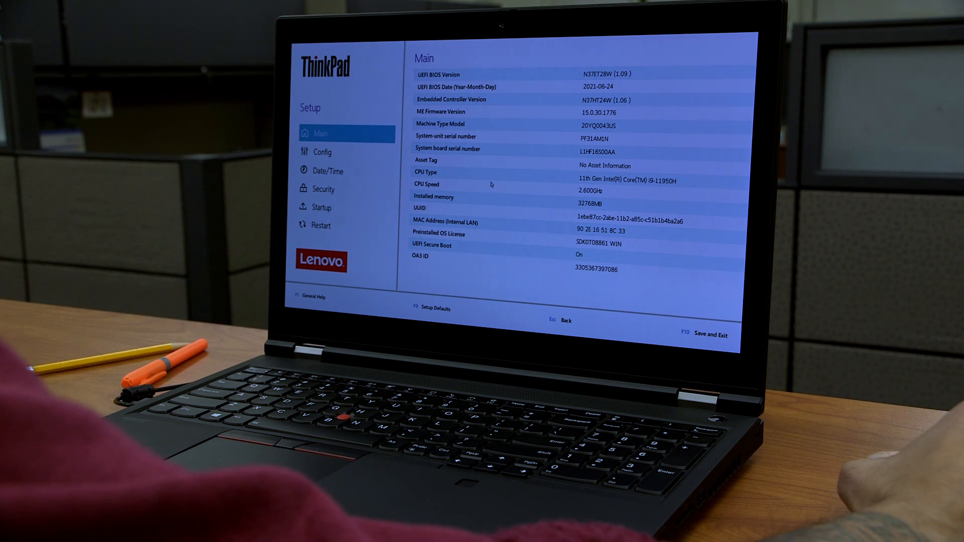
pyautogui.moveTo(344, 172)
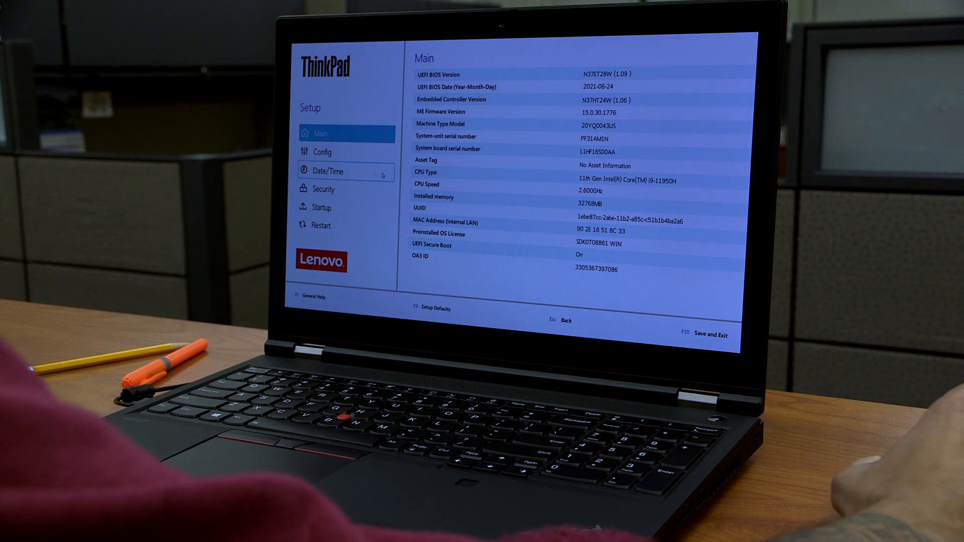
pyautogui.click(322, 152)
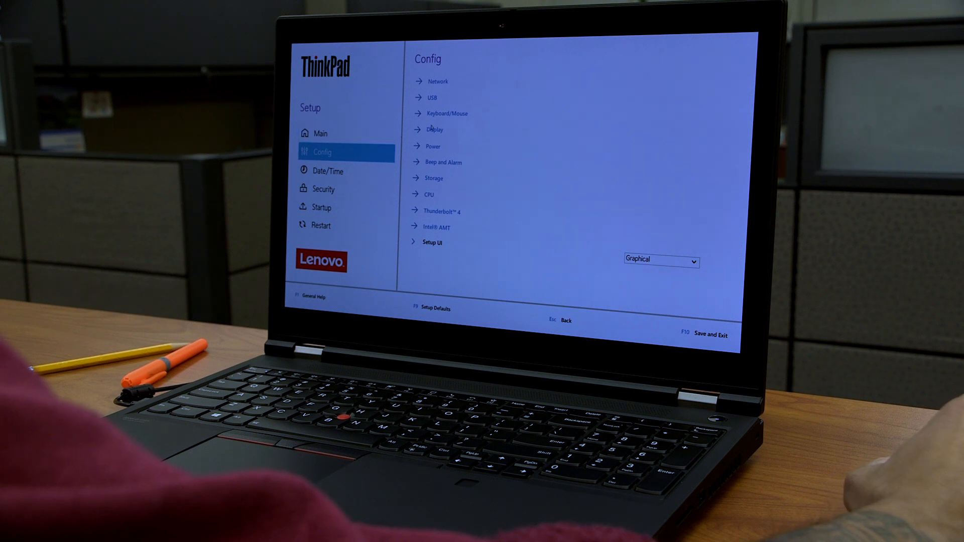
pyautogui.click(435, 130)
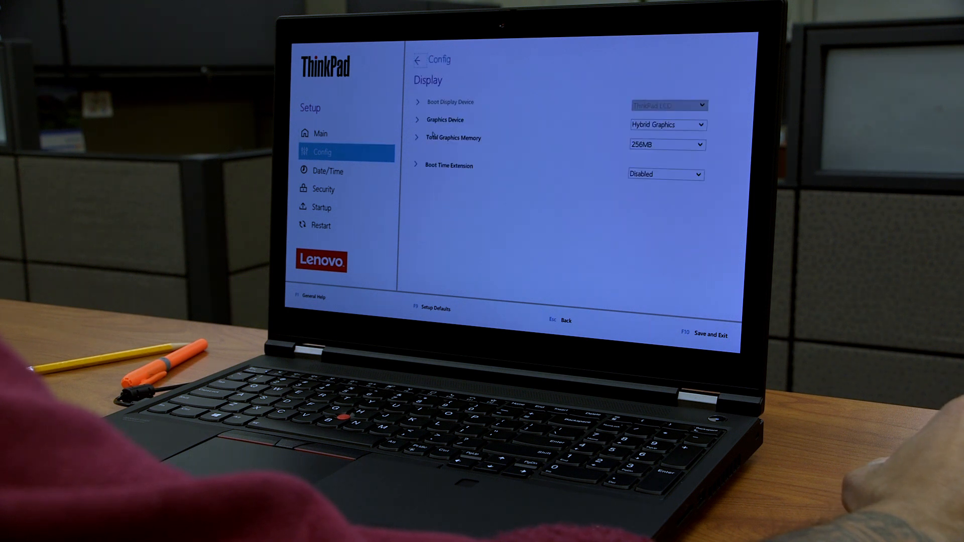
pyautogui.click(667, 124)
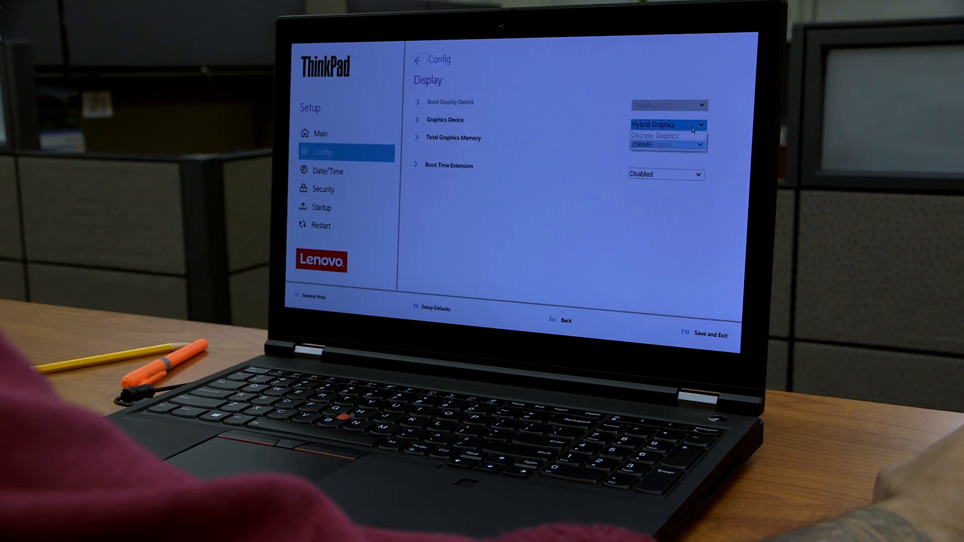